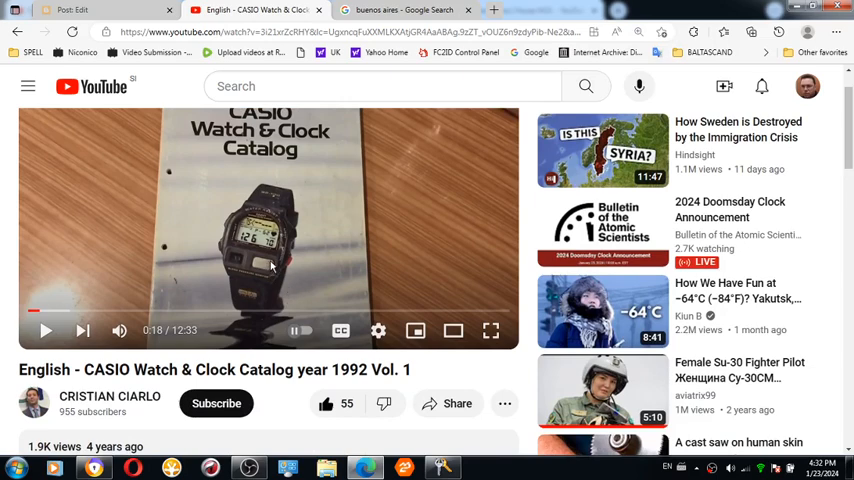
# - Scroll to the comments and expand the 30 replies under the top comment
pyautogui.scroll(-3)
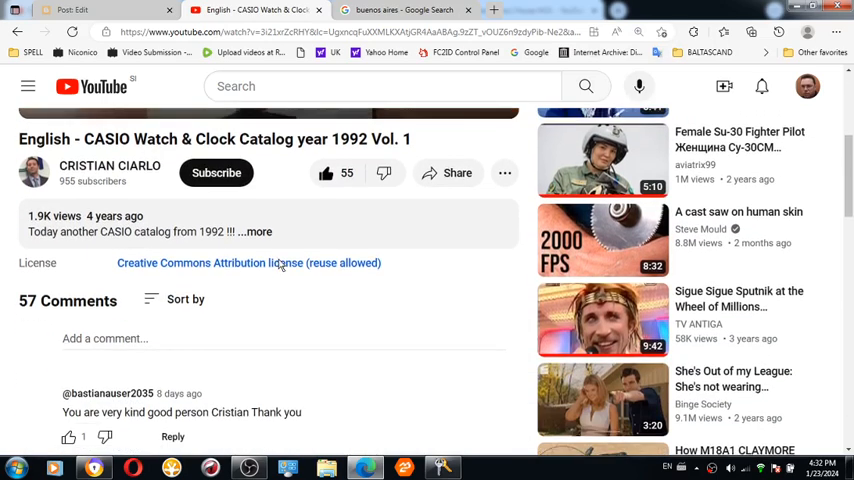
pyautogui.scroll(-3)
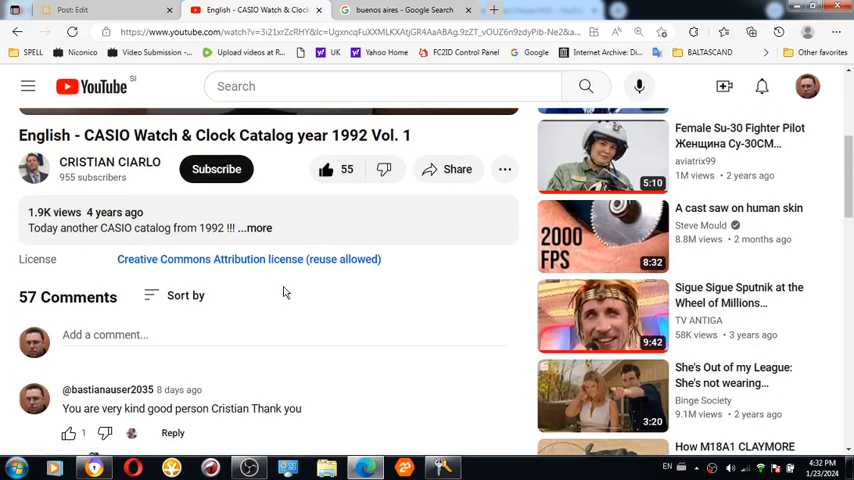
pyautogui.scroll(-3)
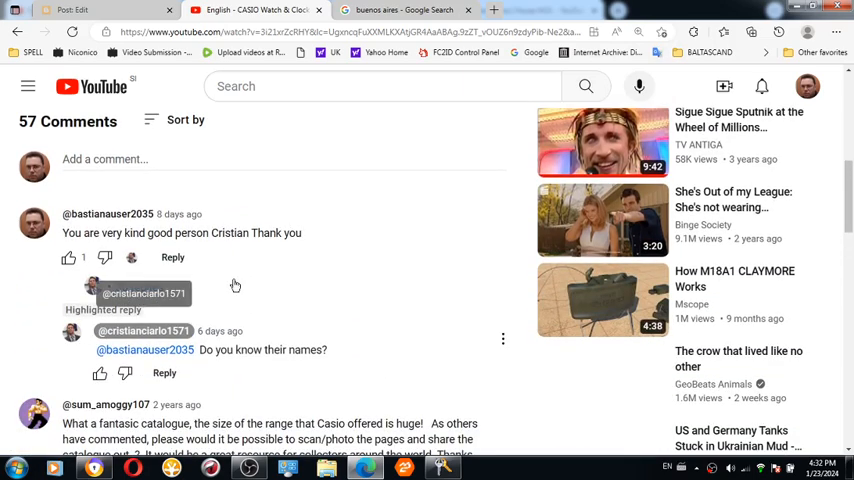
pyautogui.click(72, 288)
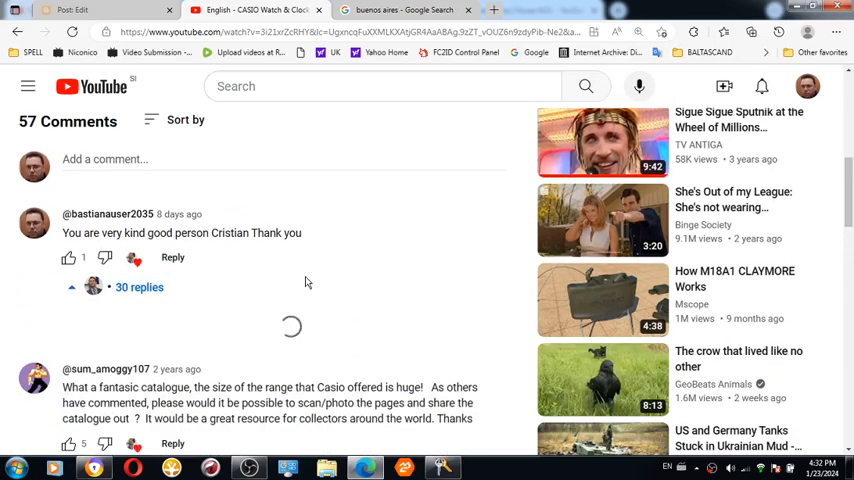
pyautogui.click(140, 288)
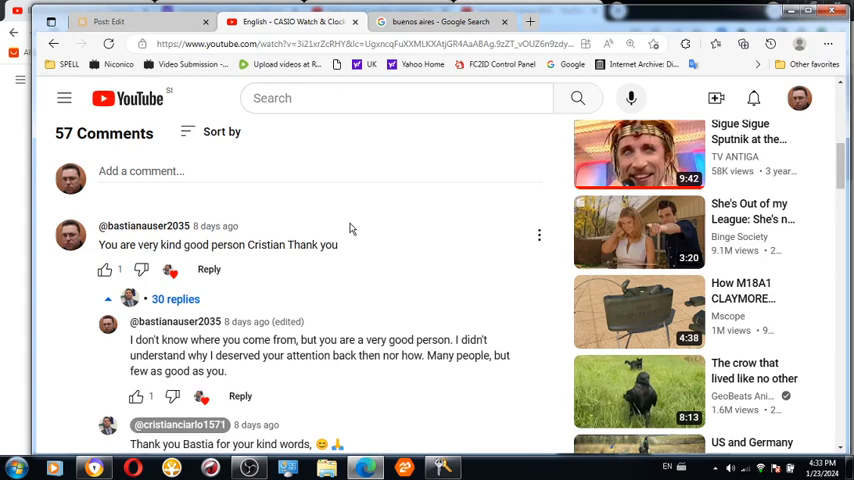
pyautogui.moveTo(356, 228)
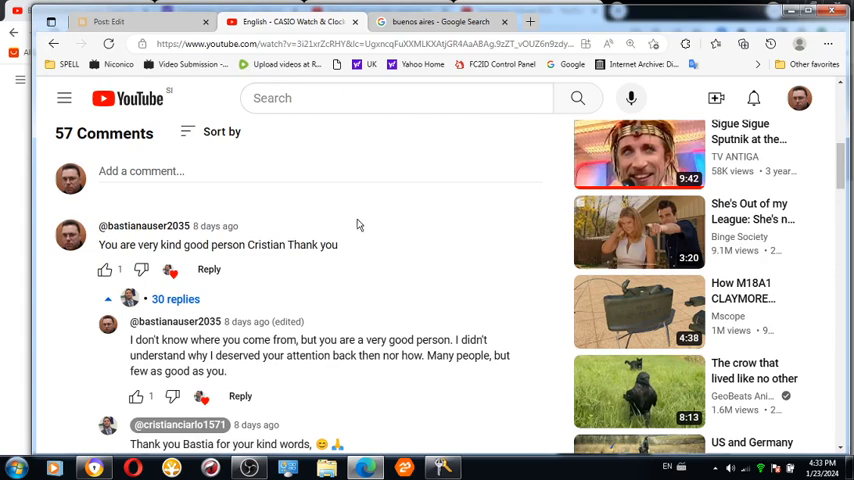
# - Read down the reply thread to the four-day-old replies asking where each person is from
pyautogui.scroll(-3)
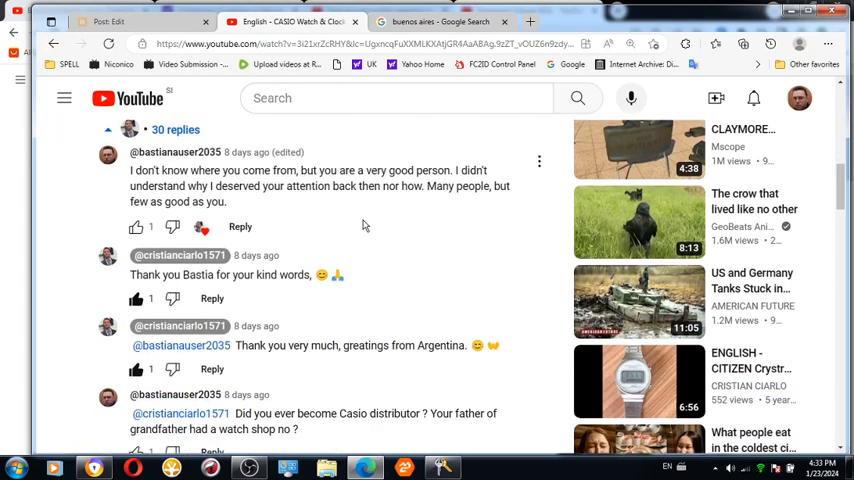
pyautogui.scroll(3)
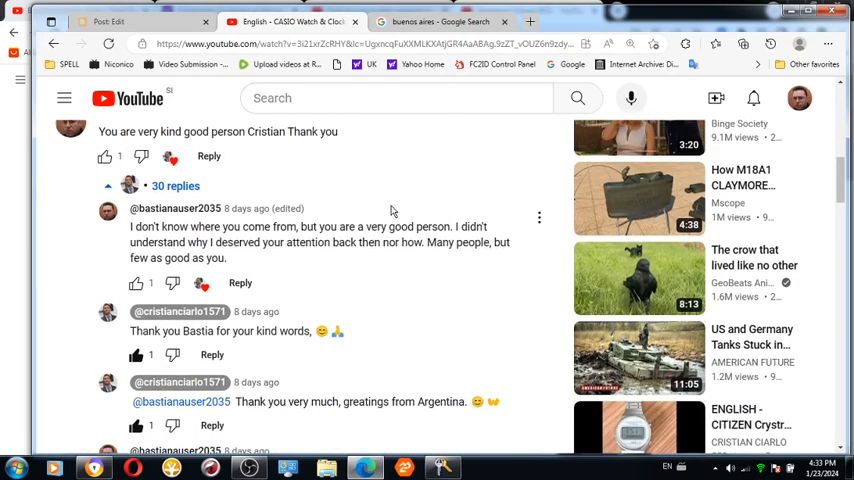
pyautogui.scroll(-3)
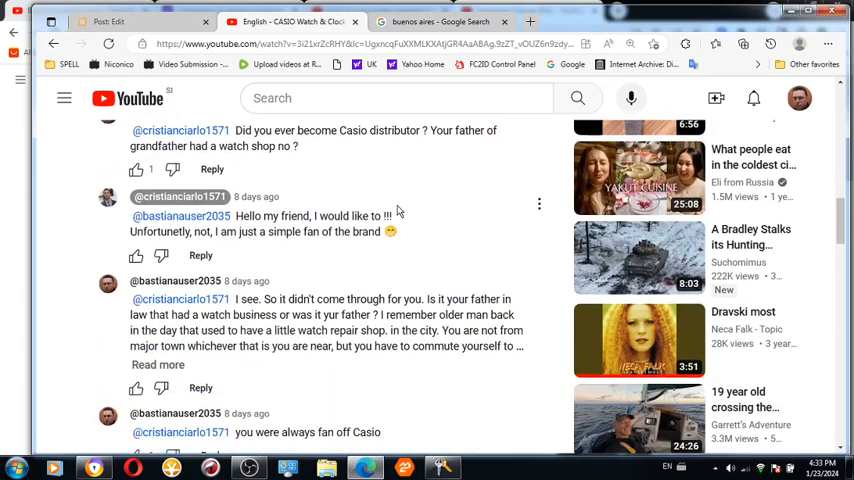
pyautogui.scroll(-3)
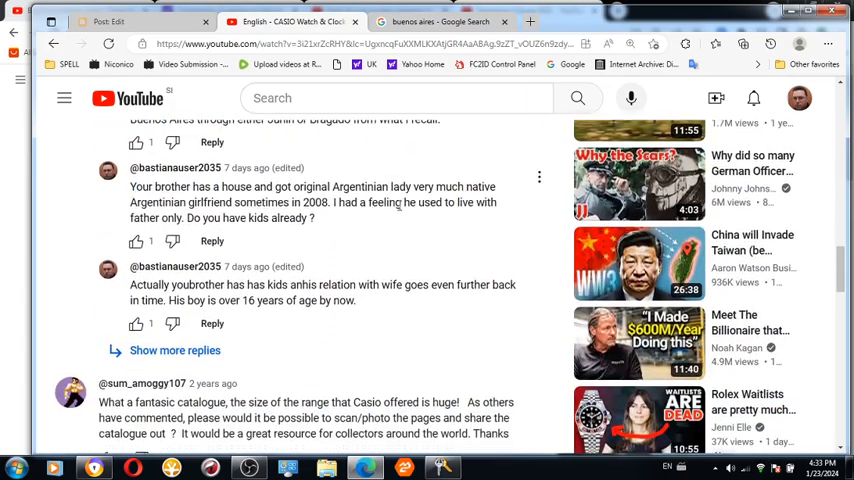
pyautogui.scroll(-3)
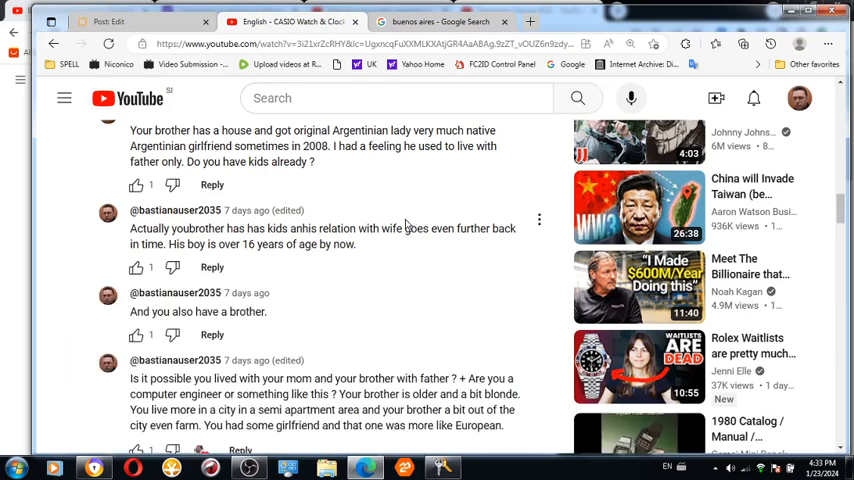
pyautogui.scroll(-3)
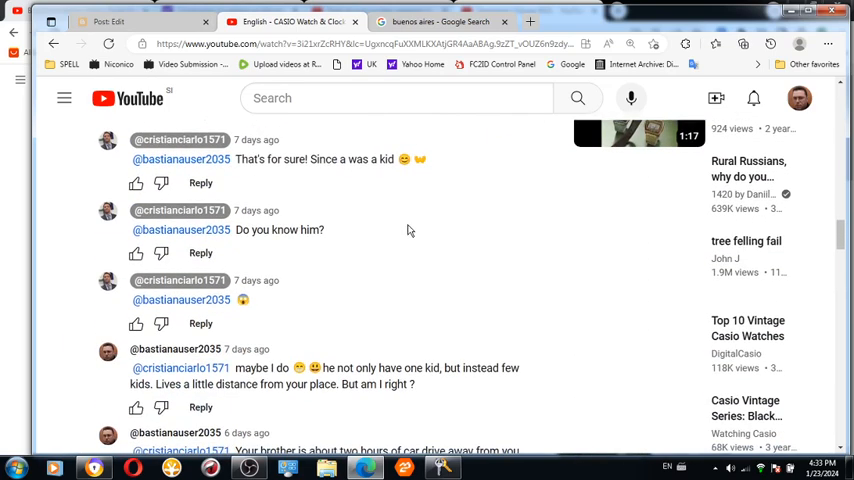
pyautogui.scroll(-3)
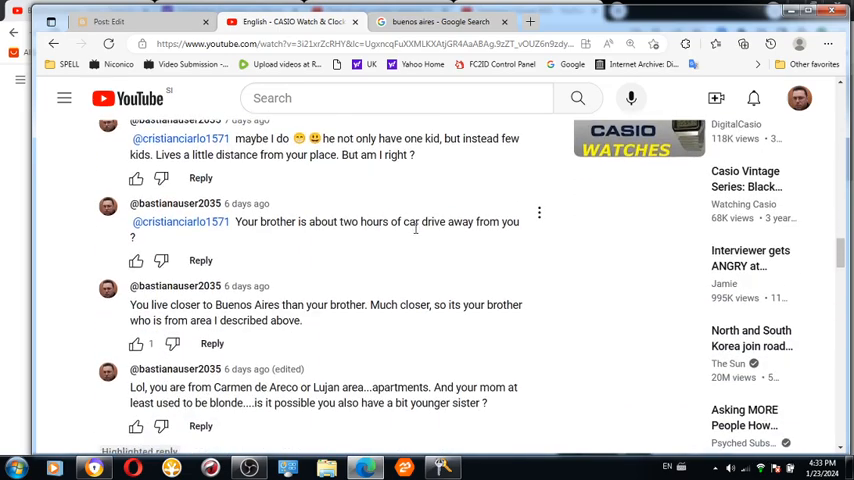
pyautogui.scroll(-3)
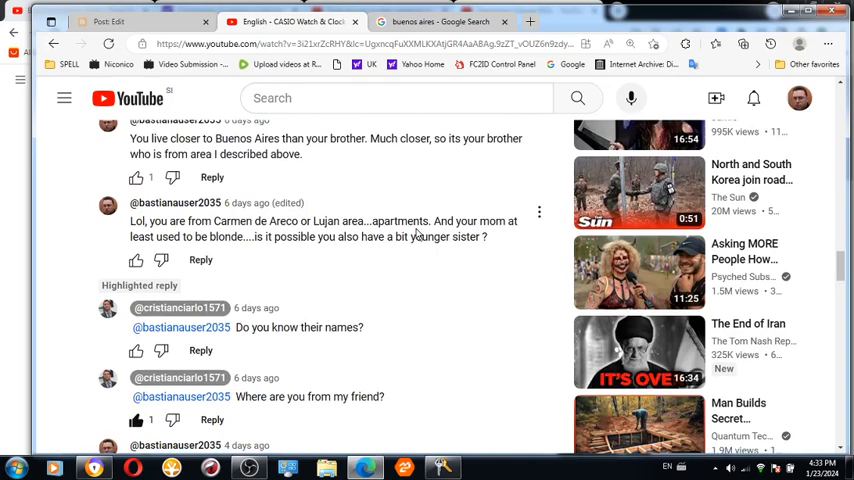
pyautogui.scroll(-3)
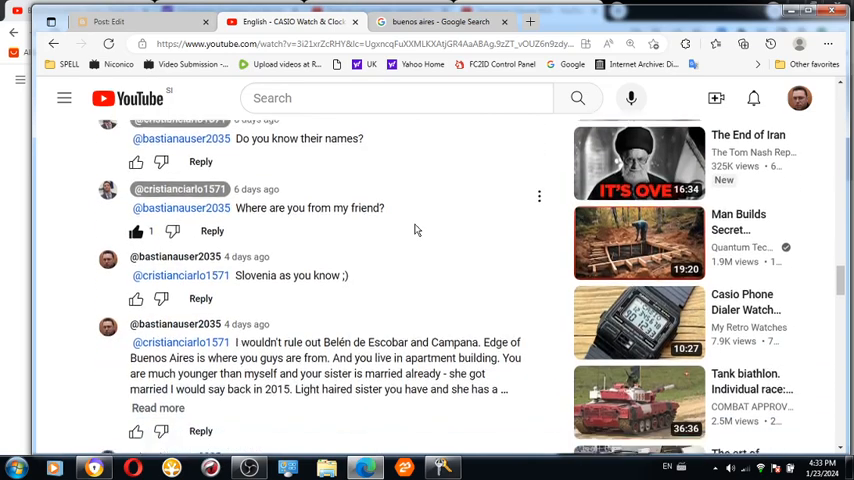
pyautogui.scroll(-3)
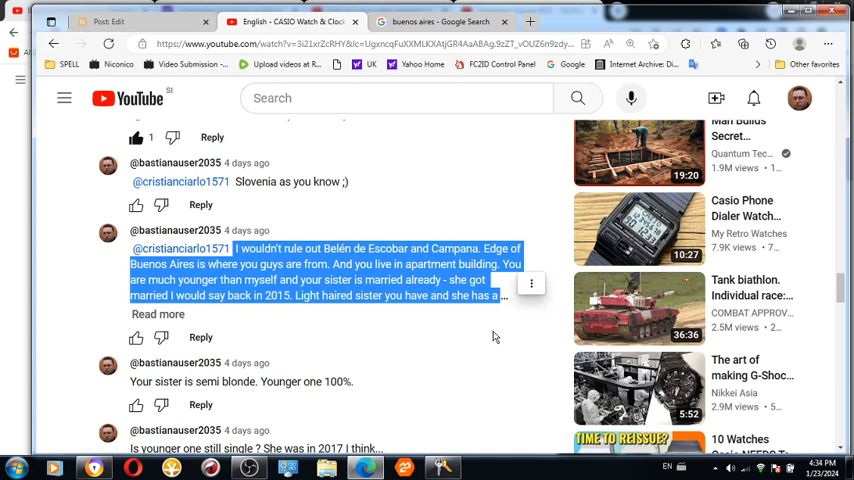
# - Expand the long reply via 'Read more' and read down to the newest Buenos Aires–Rosario reply
pyautogui.click(158, 314)
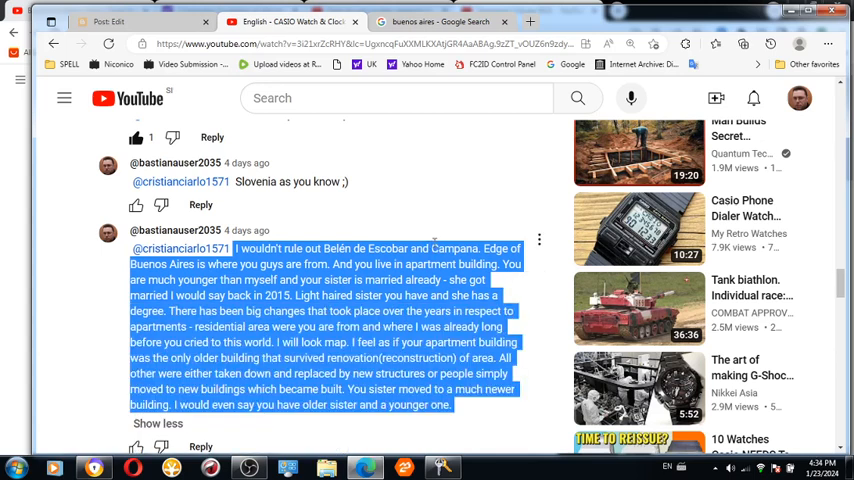
pyautogui.scroll(-3)
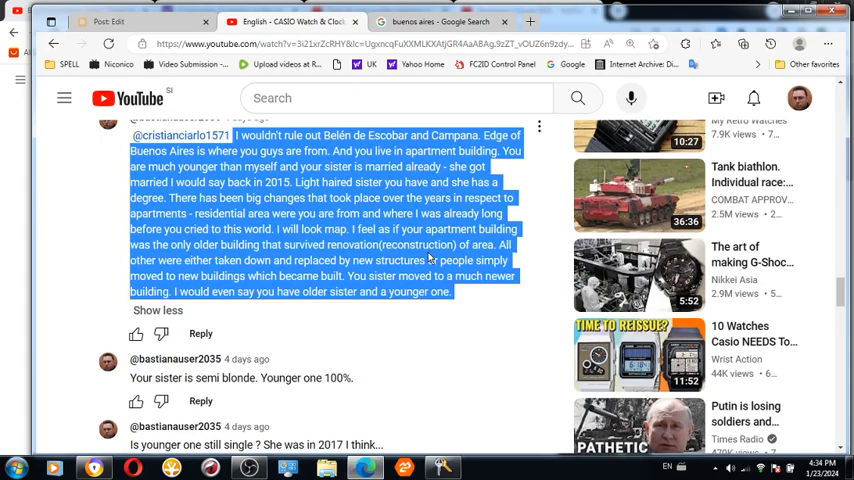
pyautogui.scroll(-3)
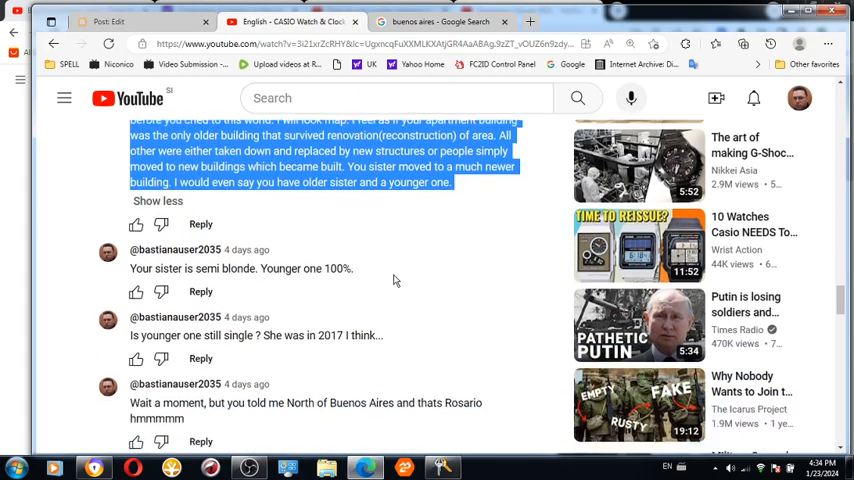
pyautogui.scroll(-3)
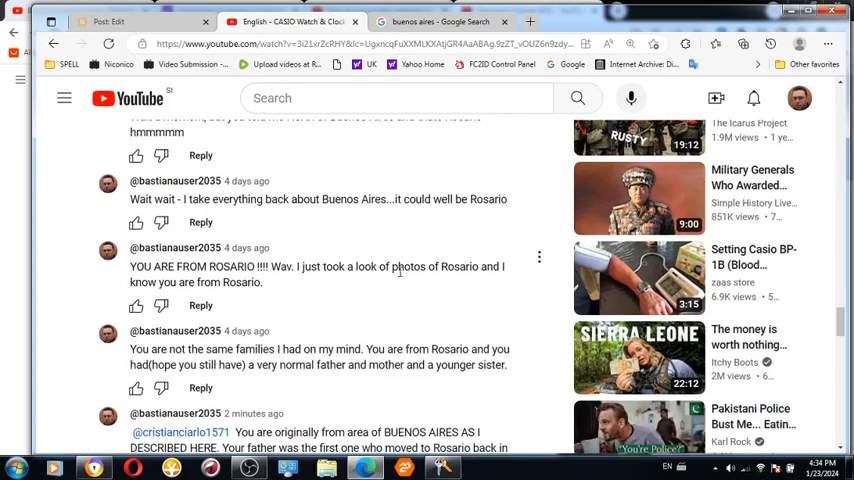
pyautogui.scroll(-3)
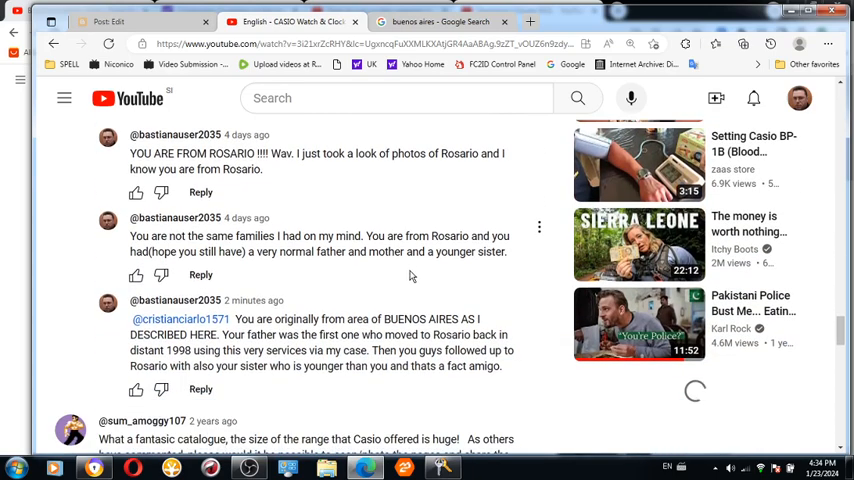
pyautogui.scroll(-3)
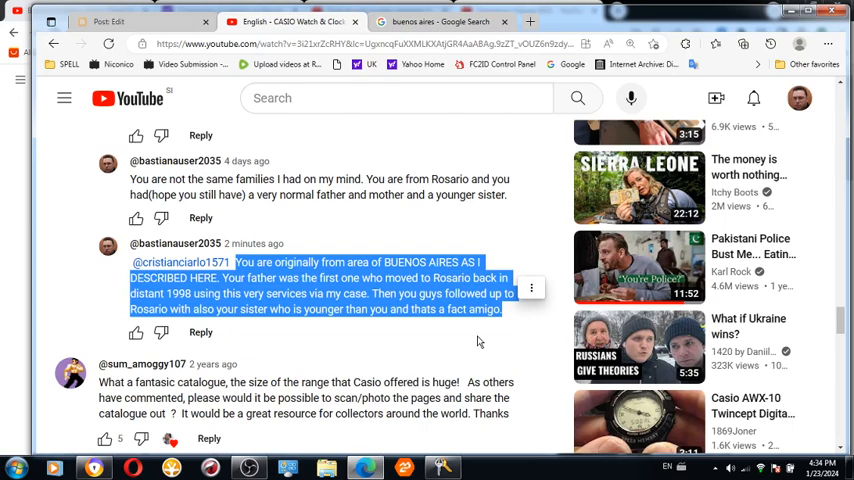
pyautogui.moveTo(416, 36)
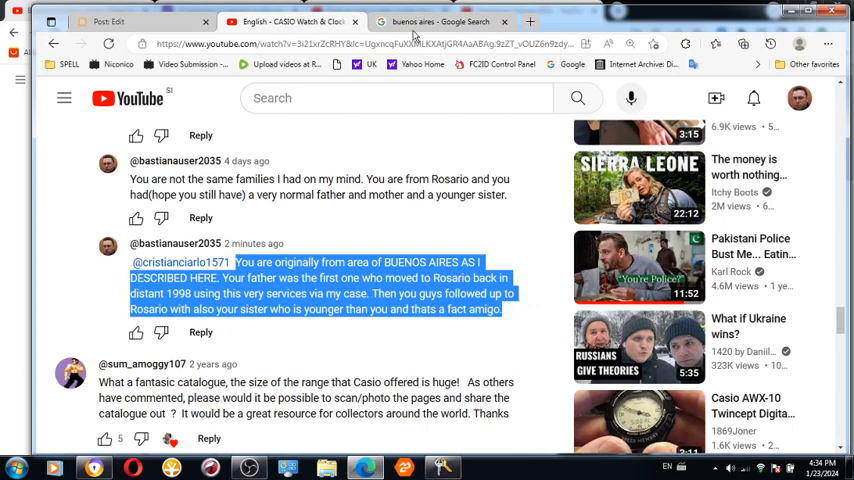
# - Check the Buenos Aires Google map out toward Rosario, then return to the YouTube thread
pyautogui.click(440, 20)
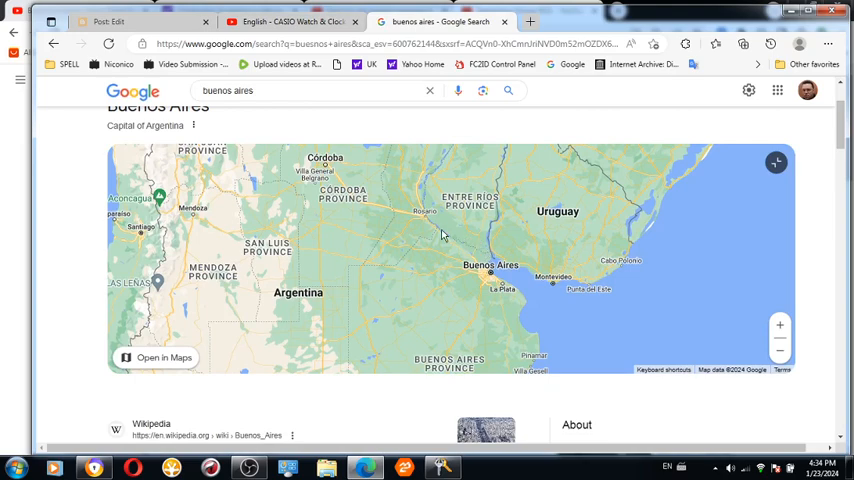
pyautogui.moveTo(448, 244)
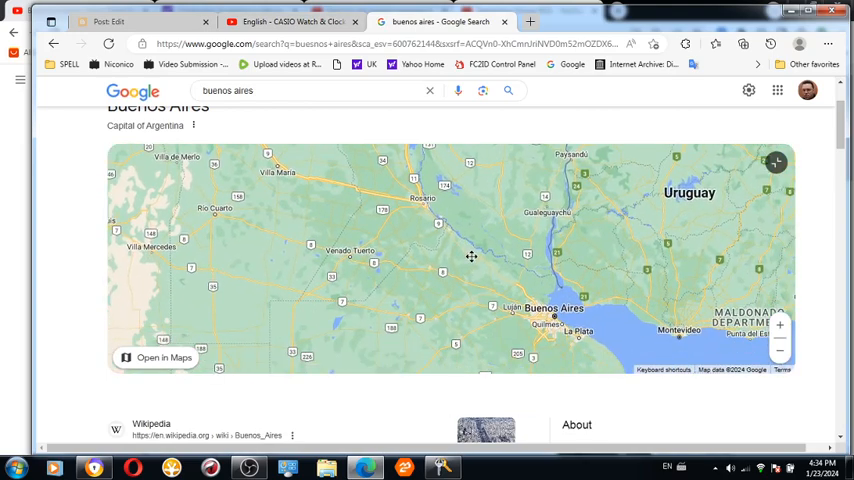
pyautogui.moveTo(478, 280)
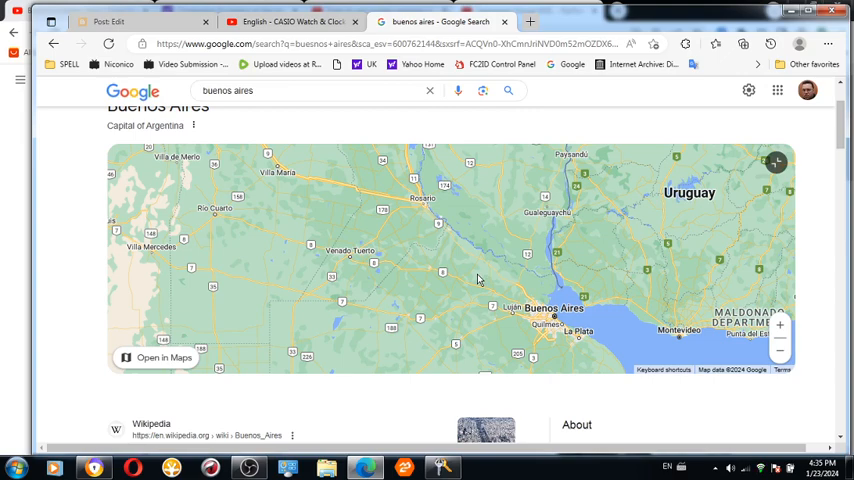
pyautogui.moveTo(478, 280); pyautogui.dragTo(460, 264)
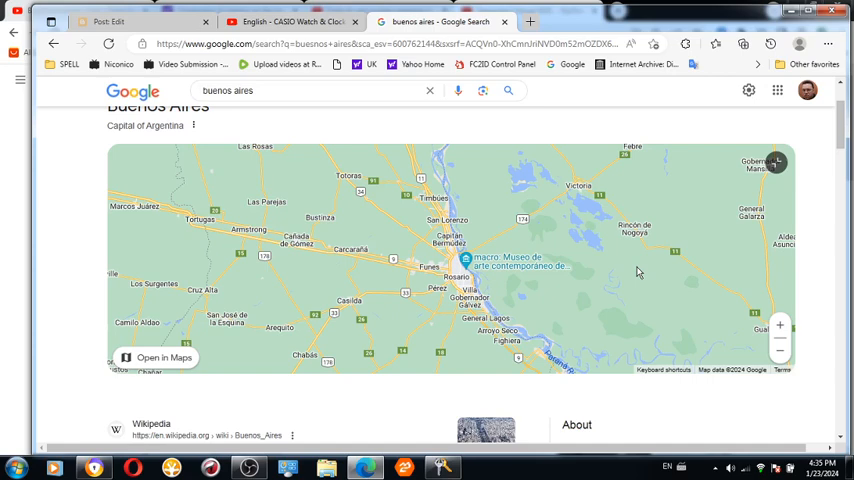
pyautogui.click(290, 20)
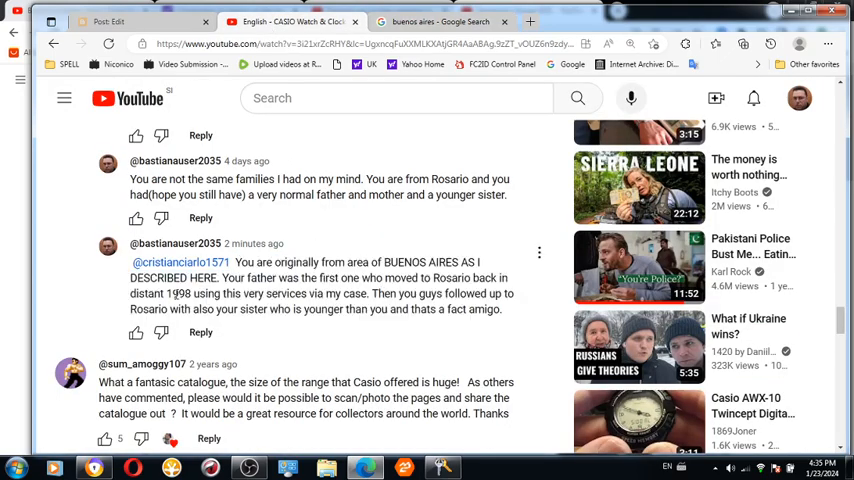
# - Highlight the year 1998 in the newest reply and reread the surrounding replies
pyautogui.doubleClick(180, 292)
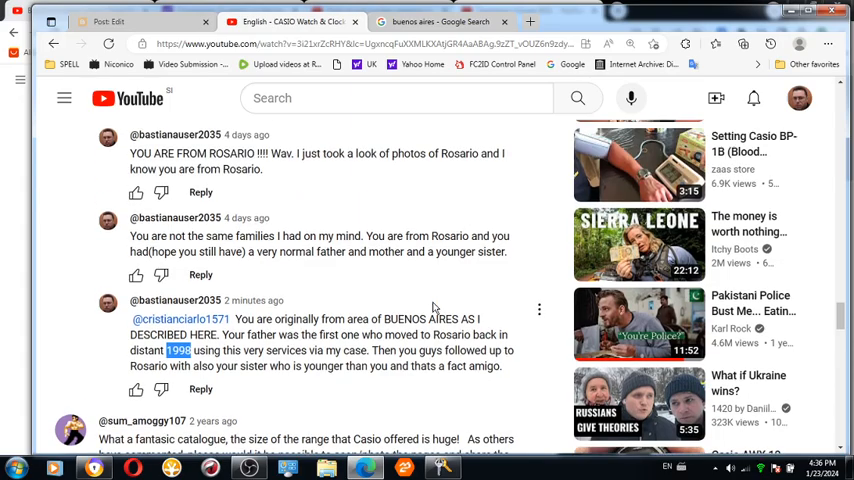
pyautogui.scroll(-3)
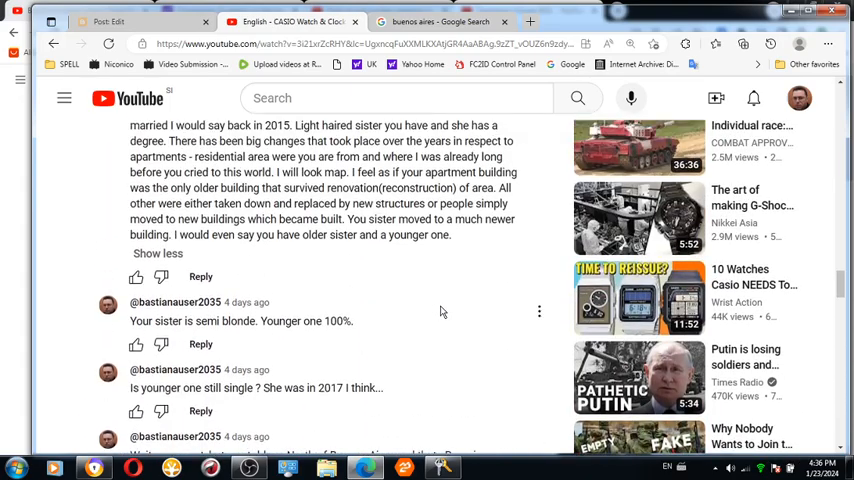
pyautogui.scroll(3)
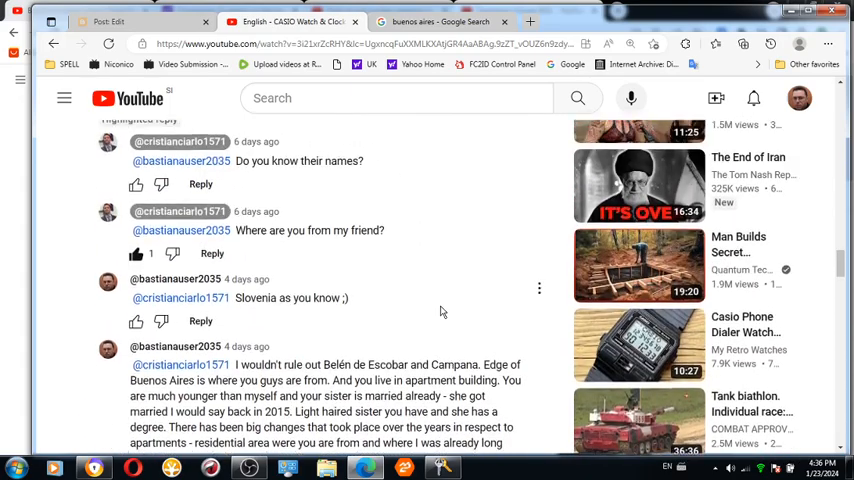
pyautogui.scroll(-3)
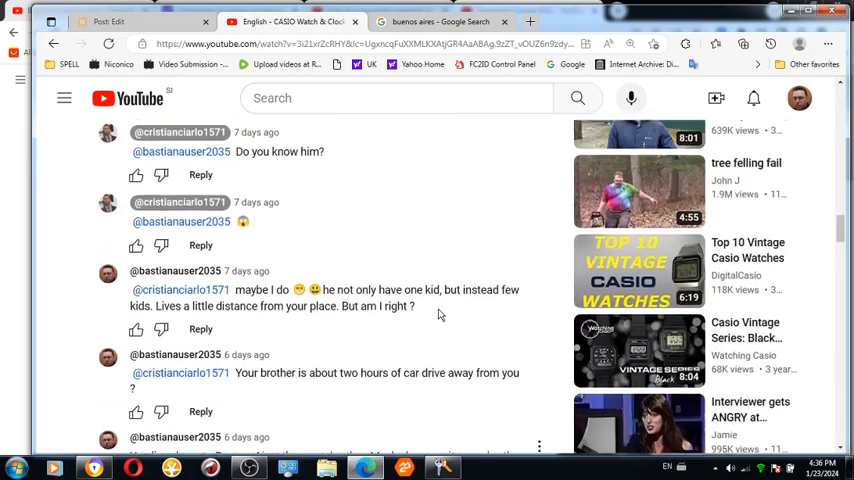
pyautogui.scroll(3)
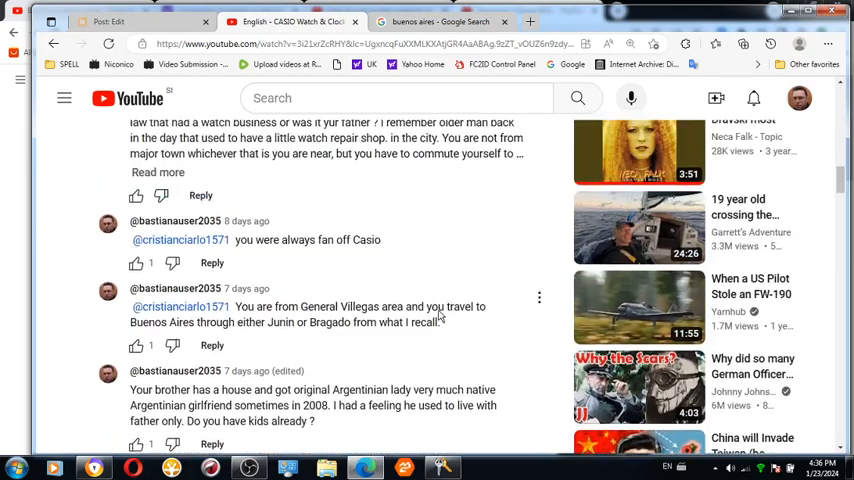
# - Scroll back up through the thread to the CASIO 1992 catalog video and its details
pyautogui.scroll(3)
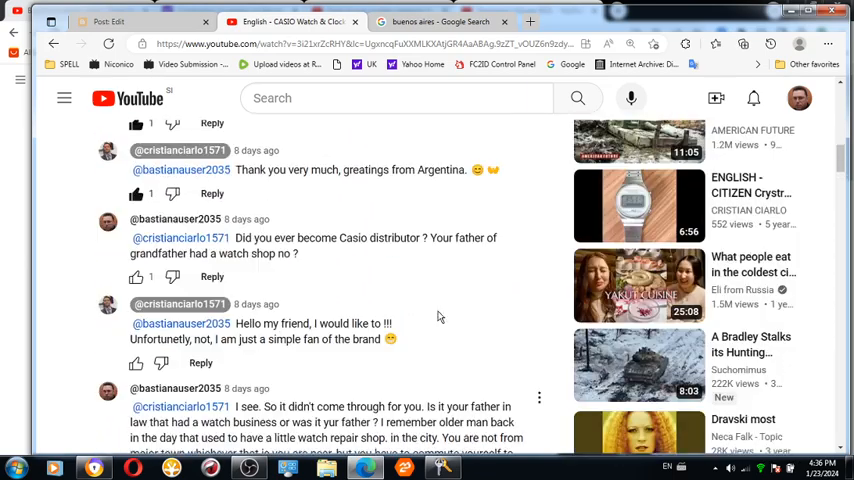
pyautogui.scroll(3)
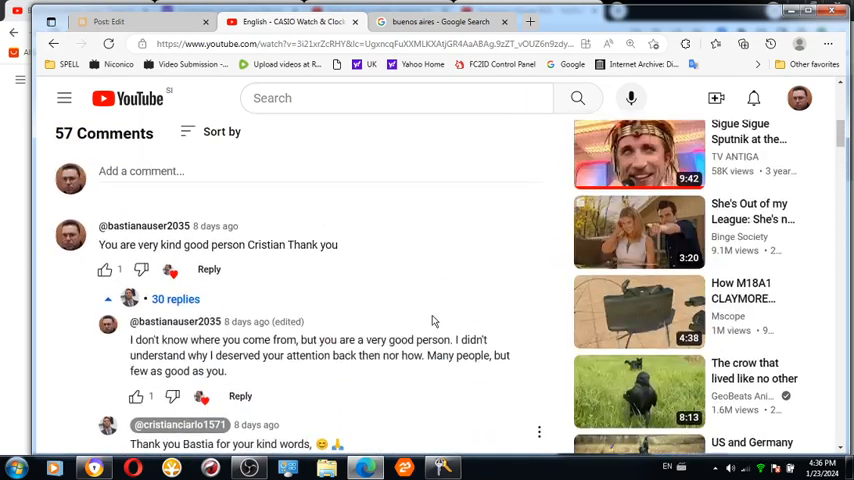
pyautogui.scroll(3)
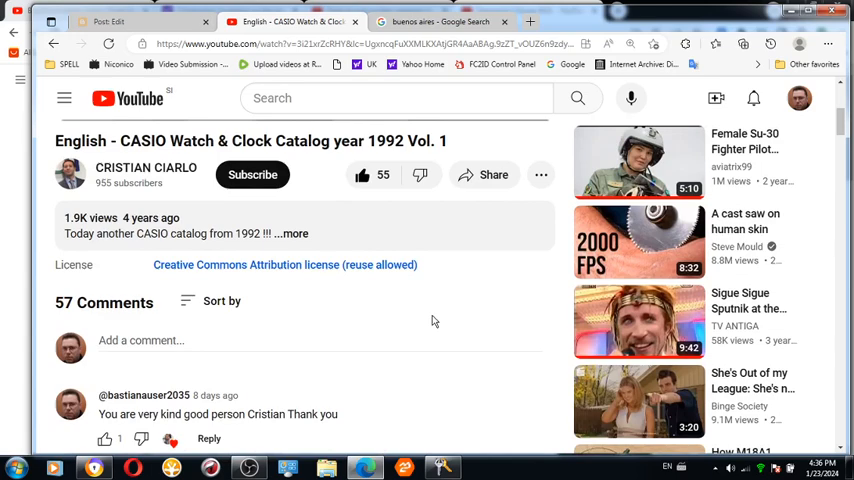
pyautogui.scroll(3)
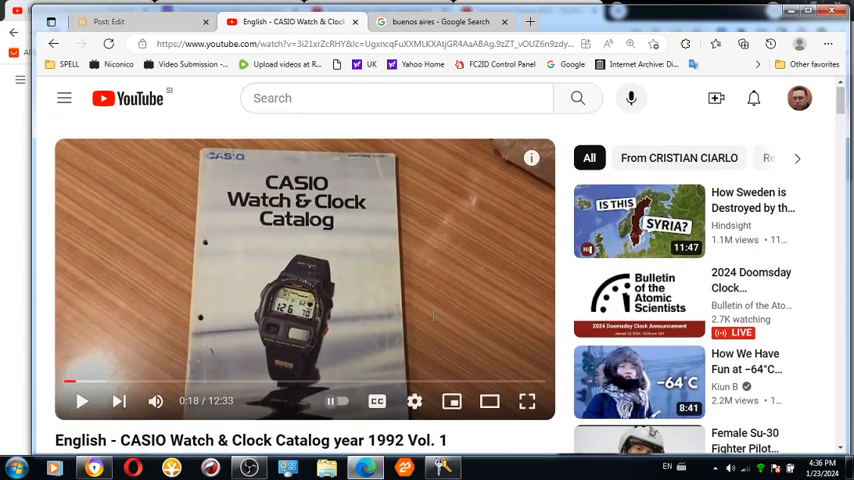
pyautogui.scroll(-3)
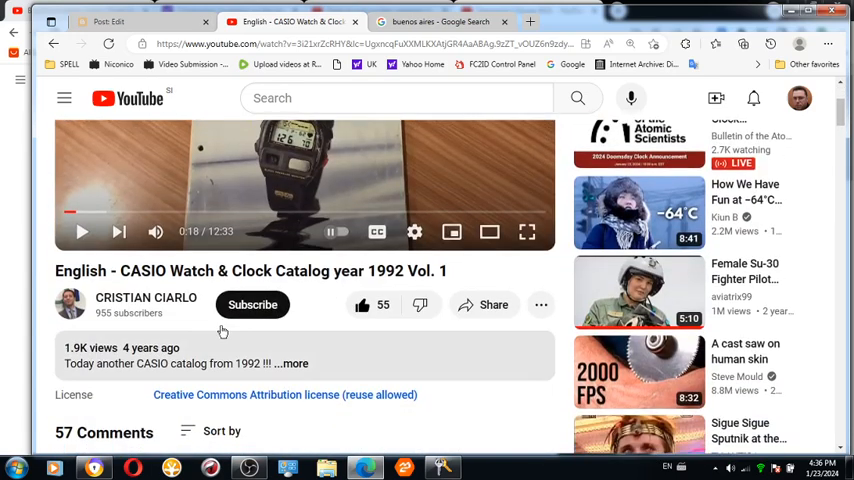
pyautogui.moveTo(124, 298)
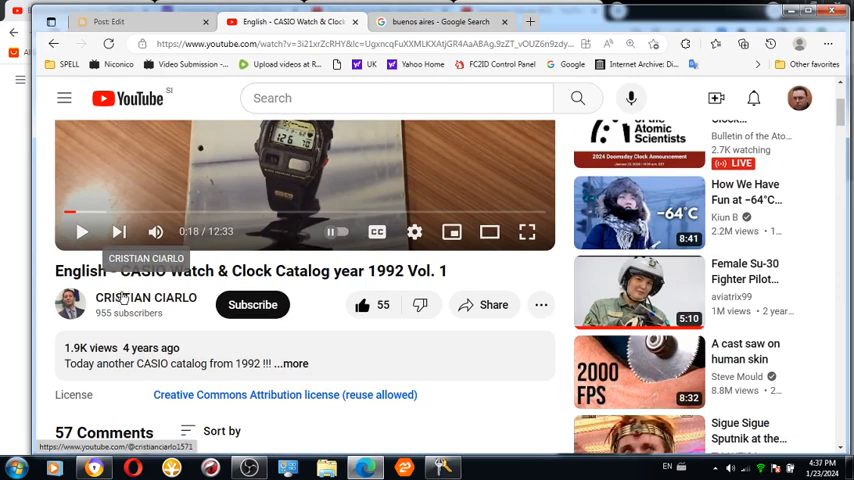
# - Go to the CRISTIAN CIARLO channel page and browse down its catalog video rows
pyautogui.click(146, 296)
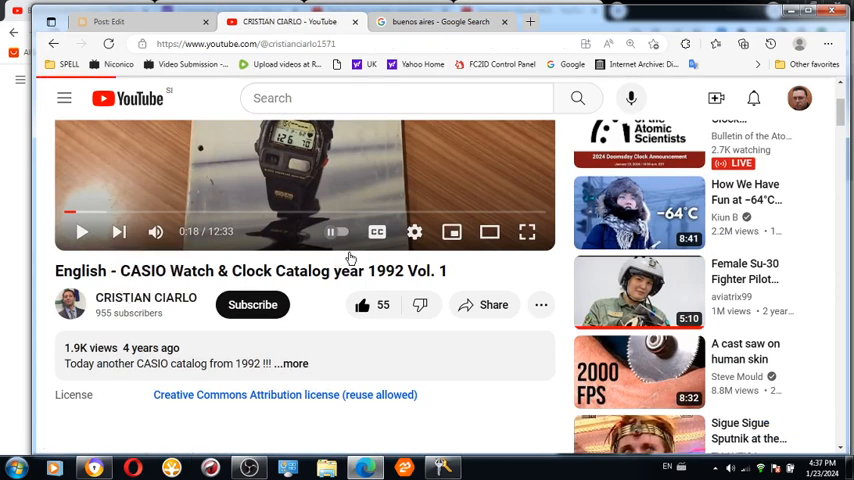
pyautogui.click(144, 298)
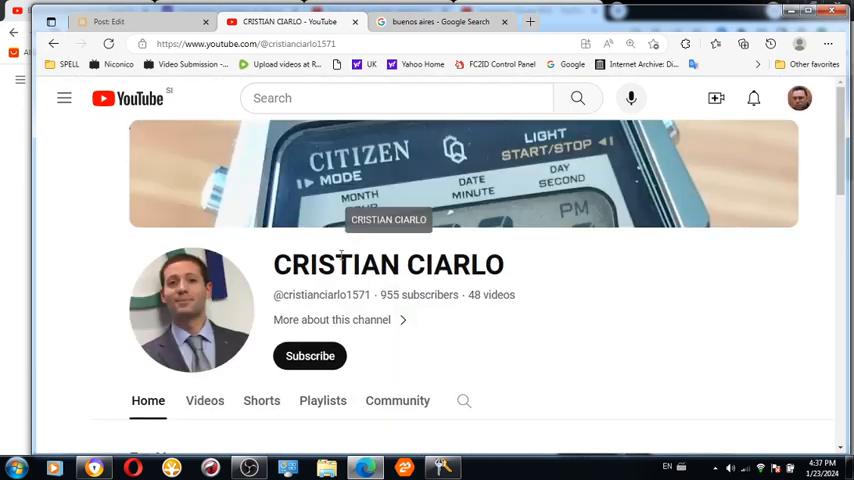
pyautogui.click(64, 98)
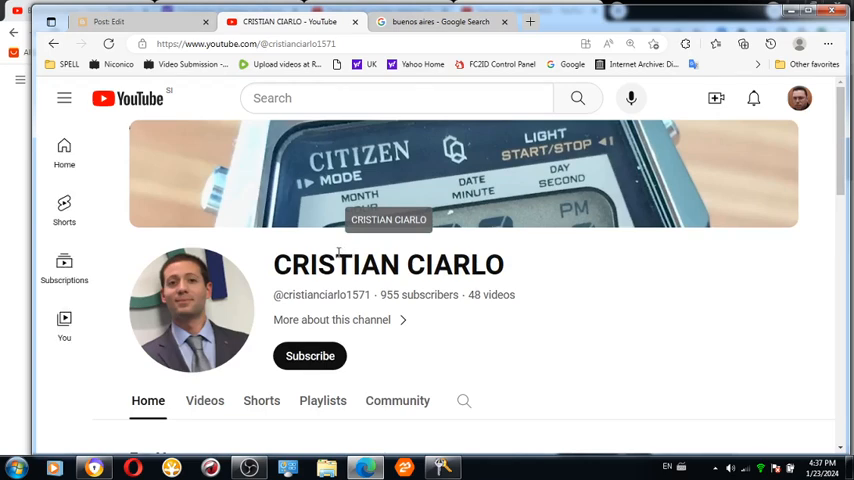
pyautogui.scroll(-3)
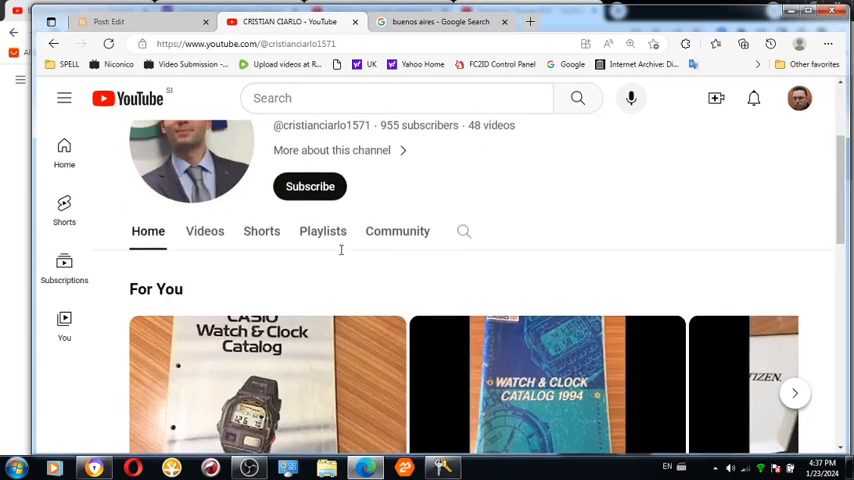
pyautogui.scroll(3)
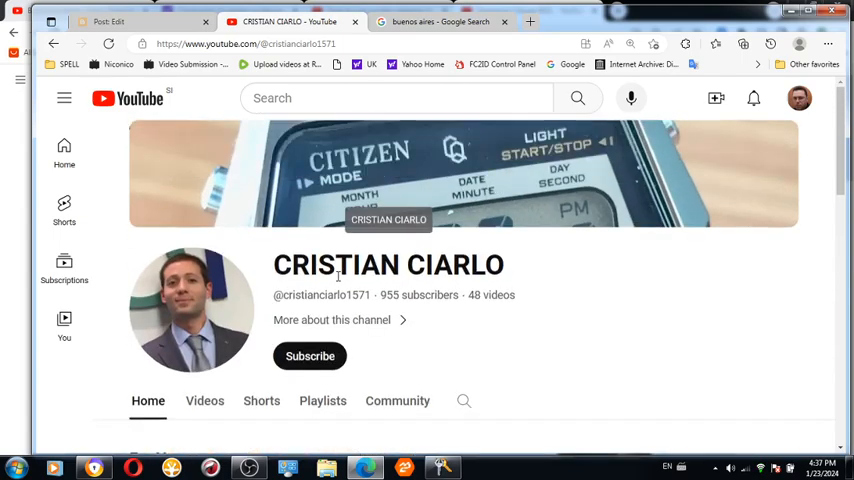
pyautogui.scroll(-3)
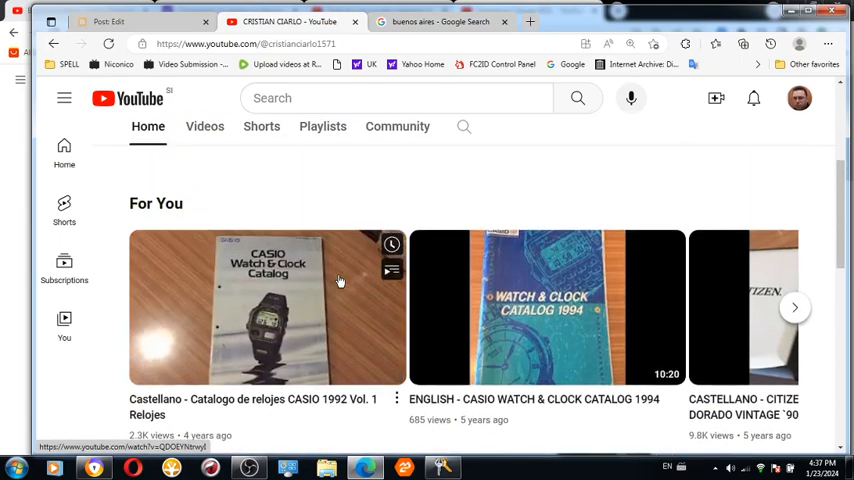
pyautogui.scroll(-3)
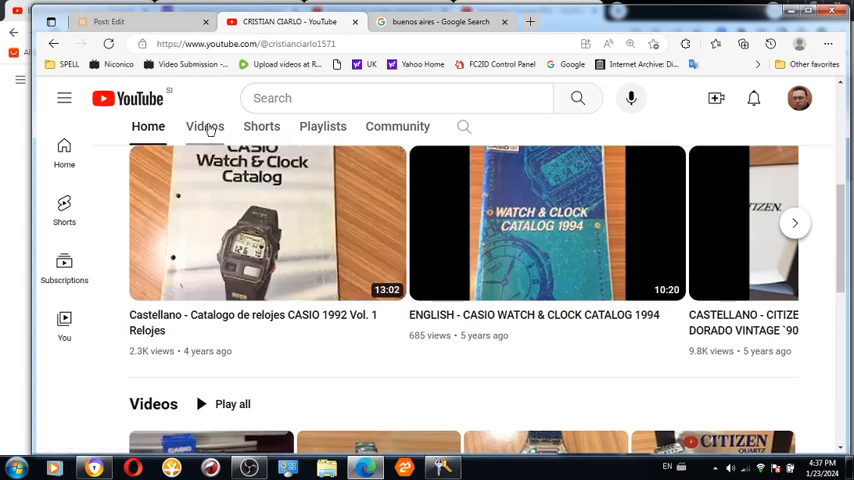
# - Look through the channel's shorts rows and return to the banner at the top
pyautogui.scroll(-3)
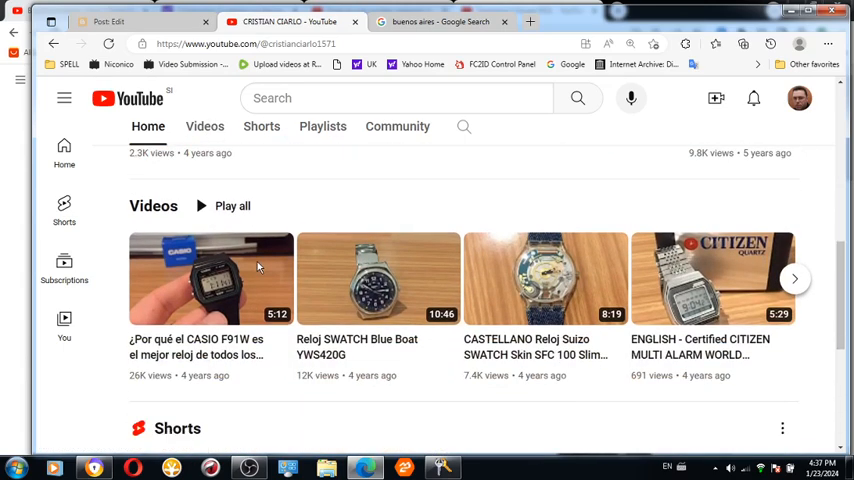
pyautogui.scroll(-3)
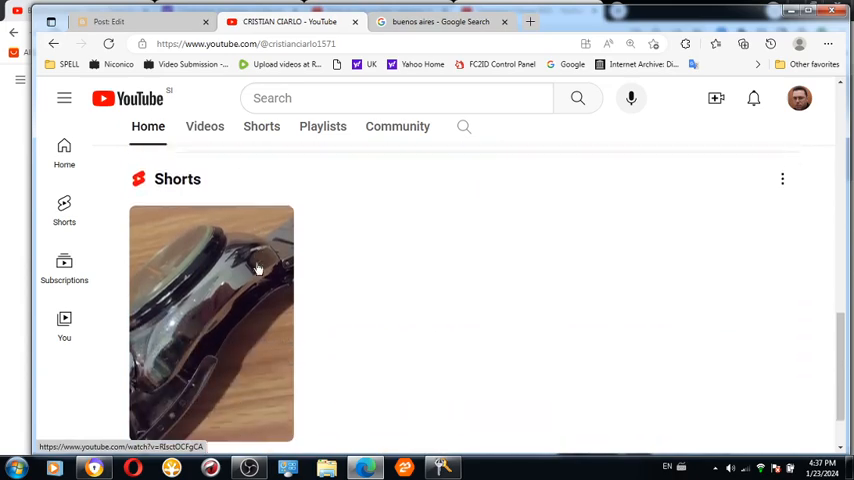
pyautogui.scroll(3)
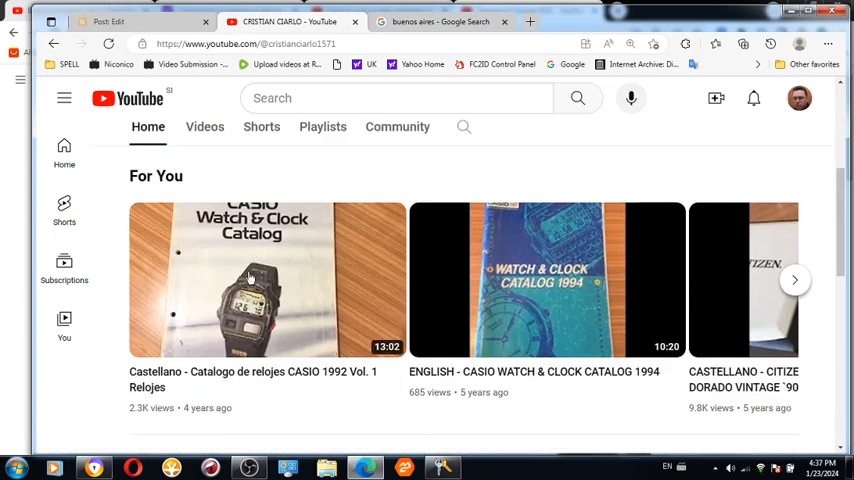
pyautogui.scroll(3)
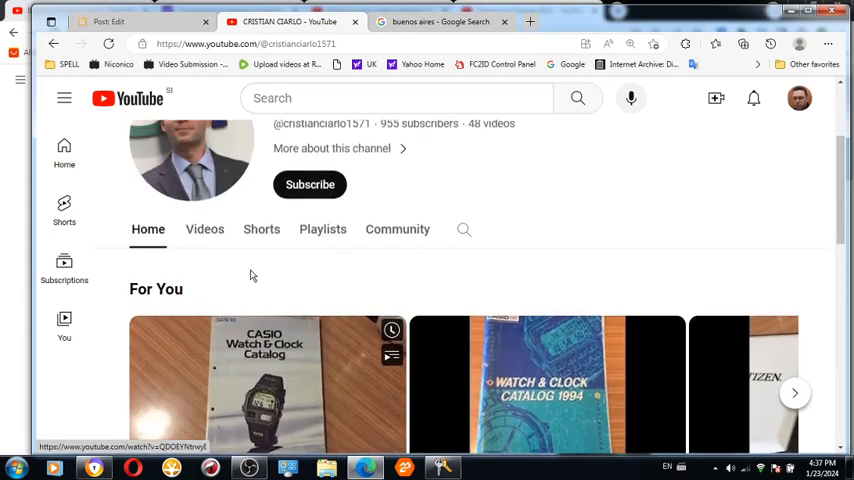
pyautogui.scroll(-3)
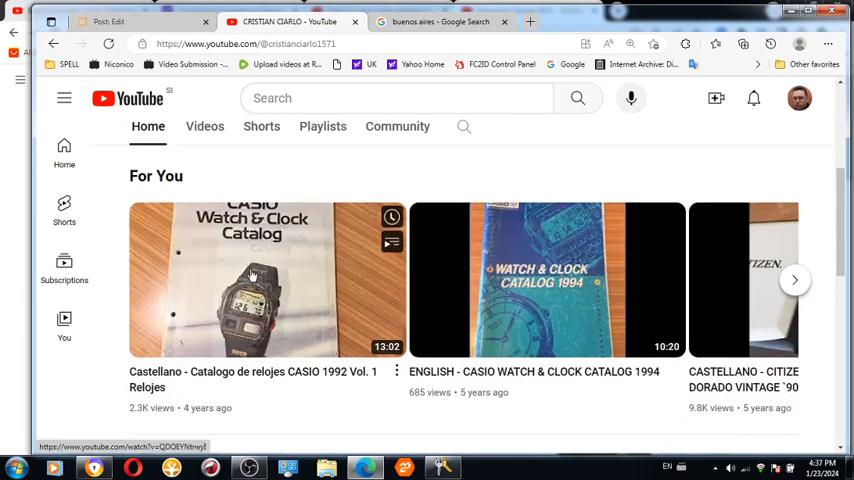
pyautogui.scroll(3)
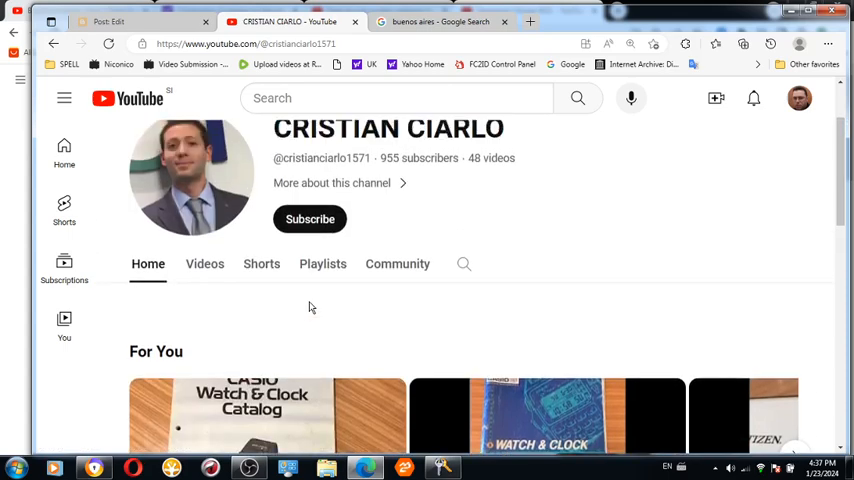
pyautogui.scroll(3)
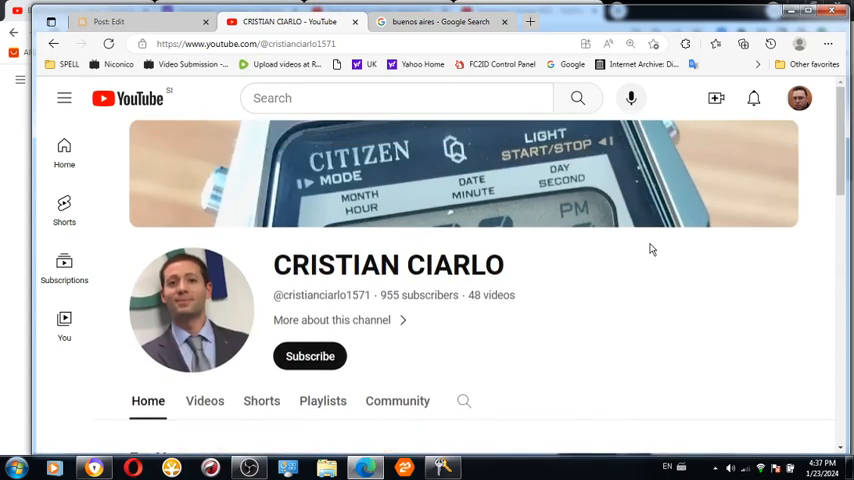
pyautogui.scroll(-3)
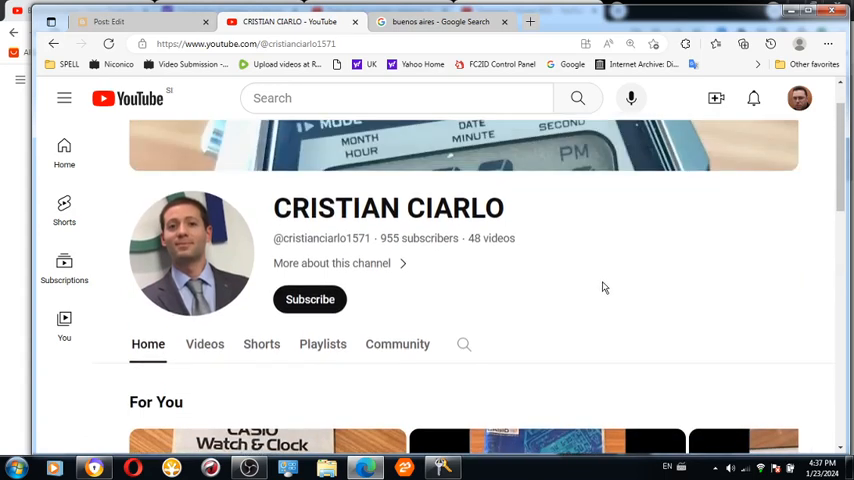
pyautogui.moveTo(588, 284)
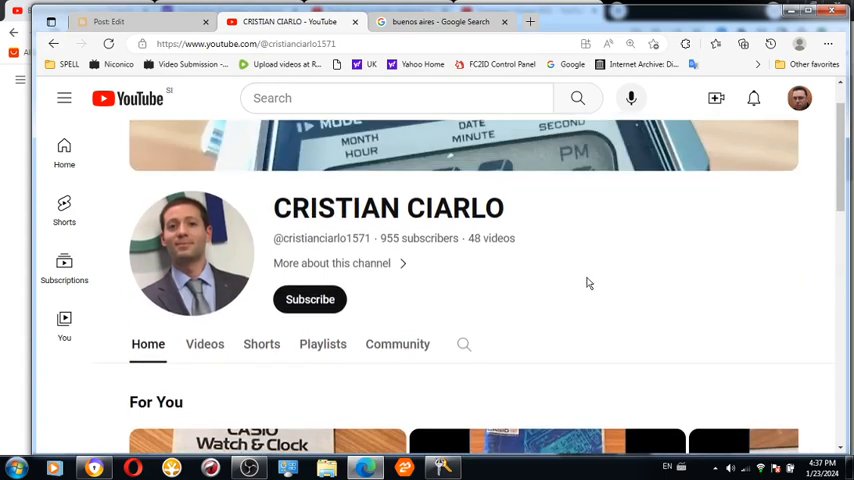
pyautogui.moveTo(576, 288)
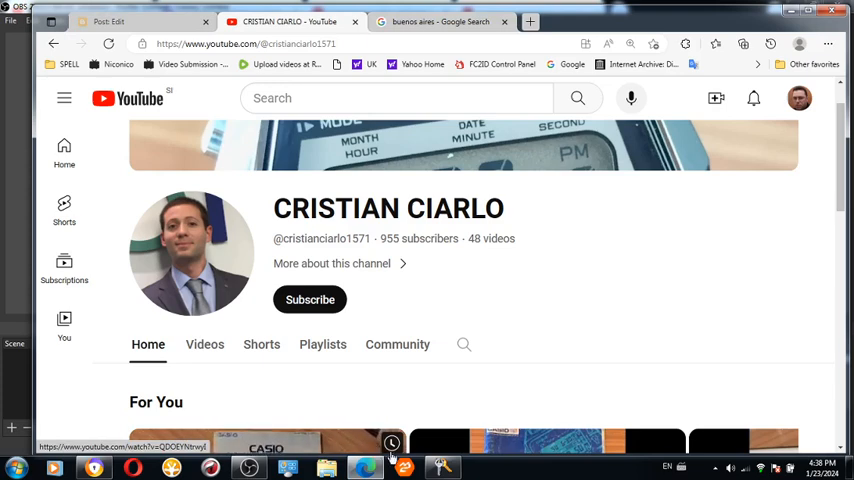
# - Switch to the Buenos Aires Google results and pan the map to show the city along the river
pyautogui.click(440, 20)
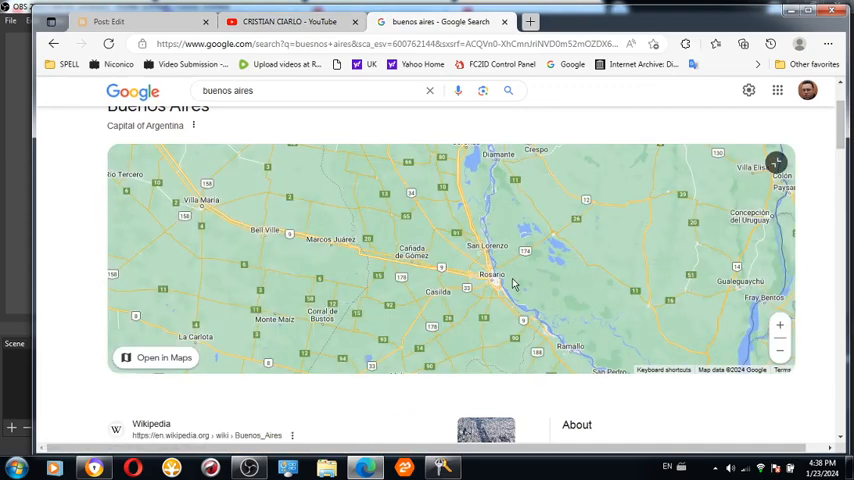
pyautogui.moveTo(566, 304)
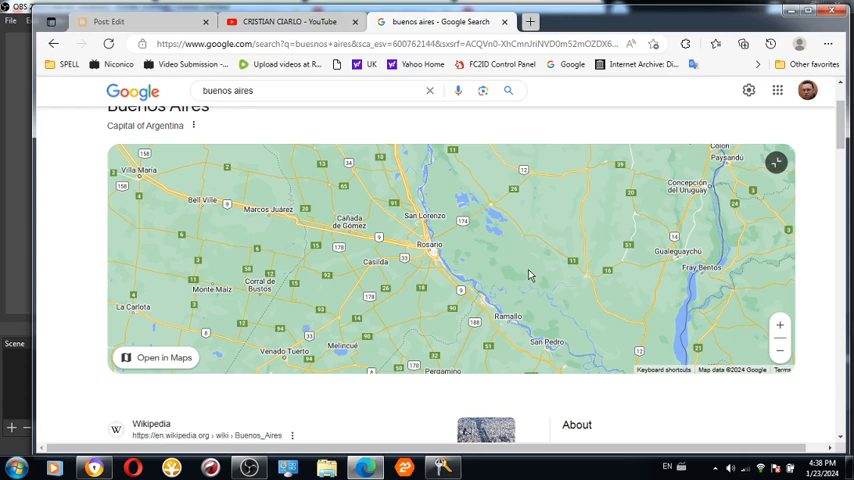
pyautogui.moveTo(530, 276); pyautogui.dragTo(416, 202)
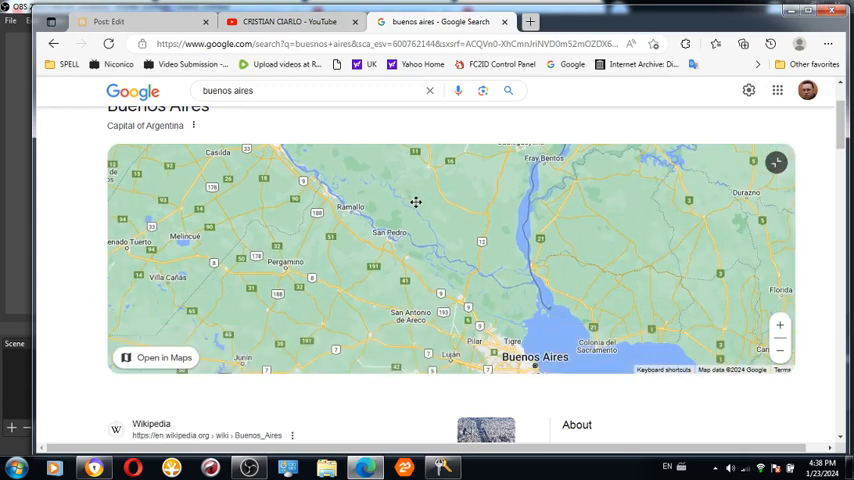